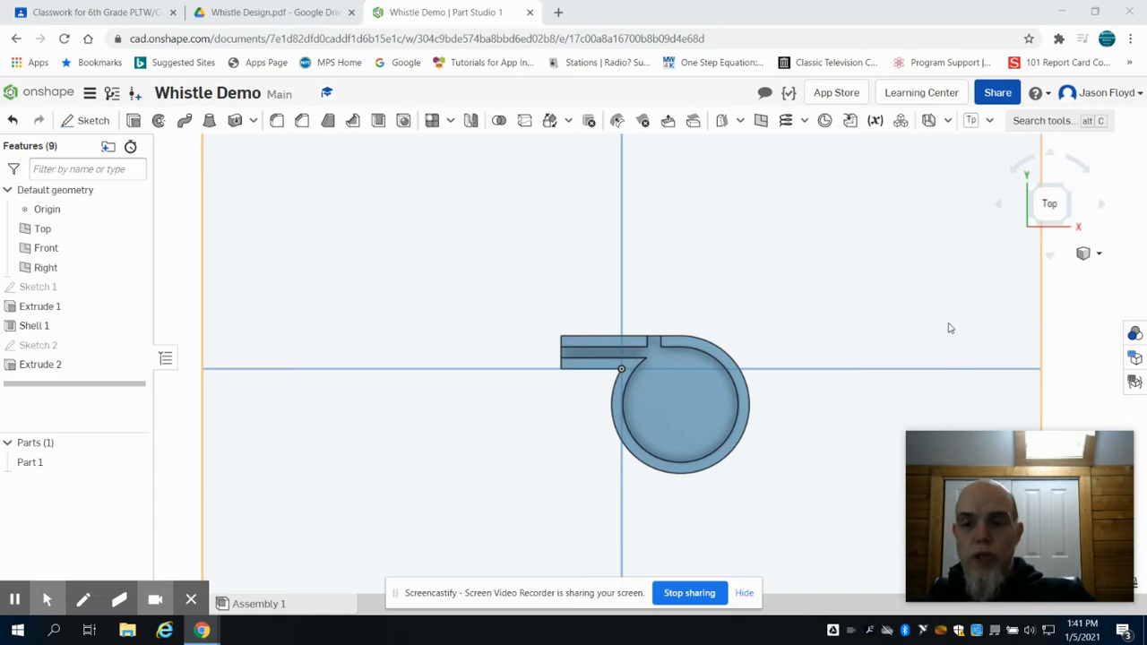
mouse_move(889, 356)
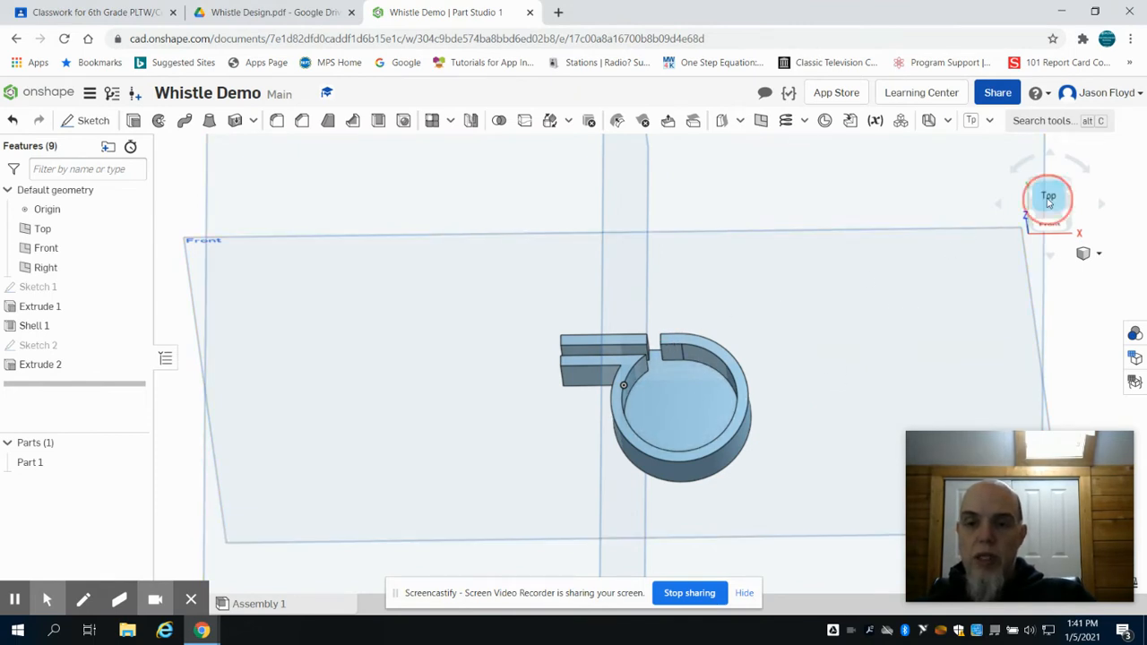
Return the whistle to top view and show step 5 of the Whistle Design guide
click(1048, 195)
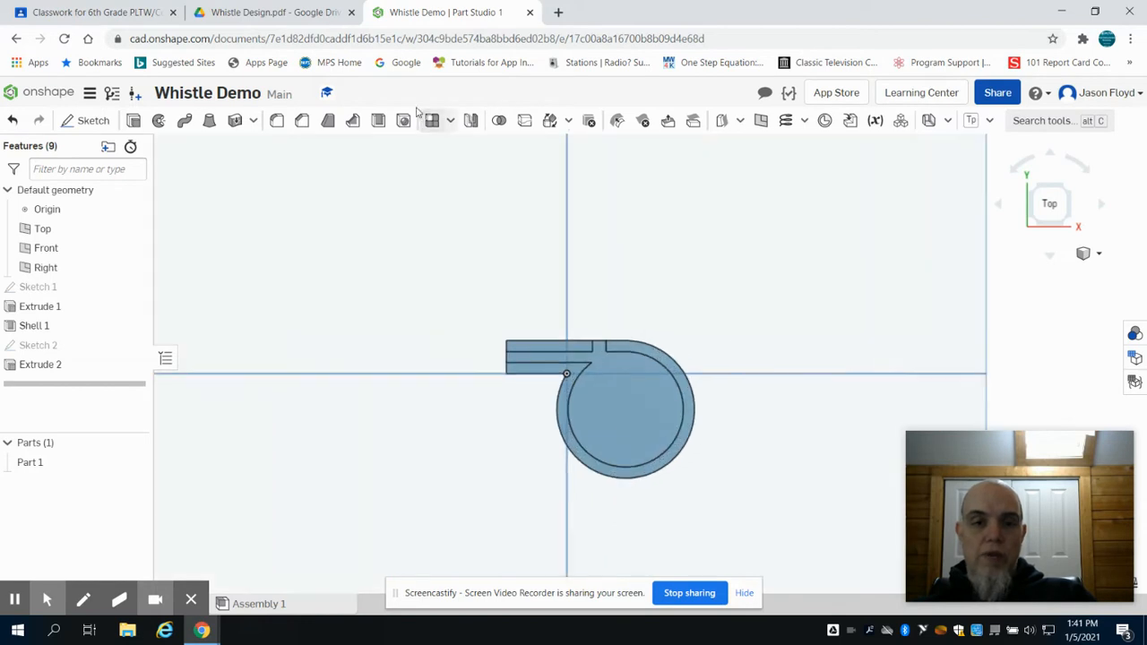
click(273, 11)
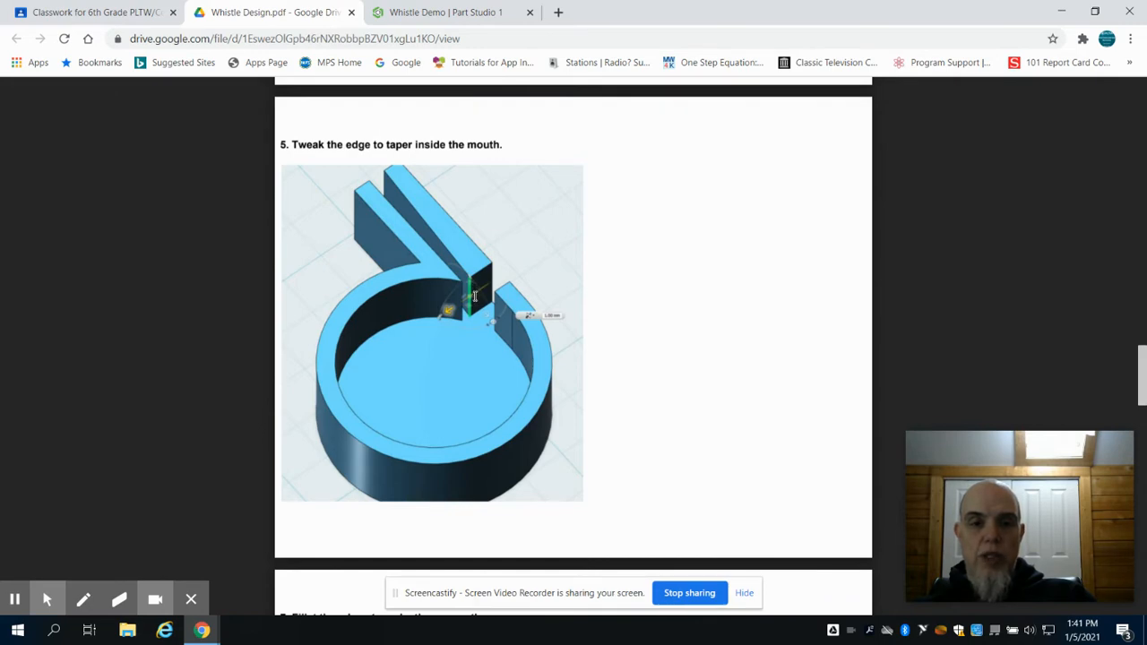
Add a 0.5 mm equal-distance chamfer to the inner mouth edge of Extrude 2
click(444, 11)
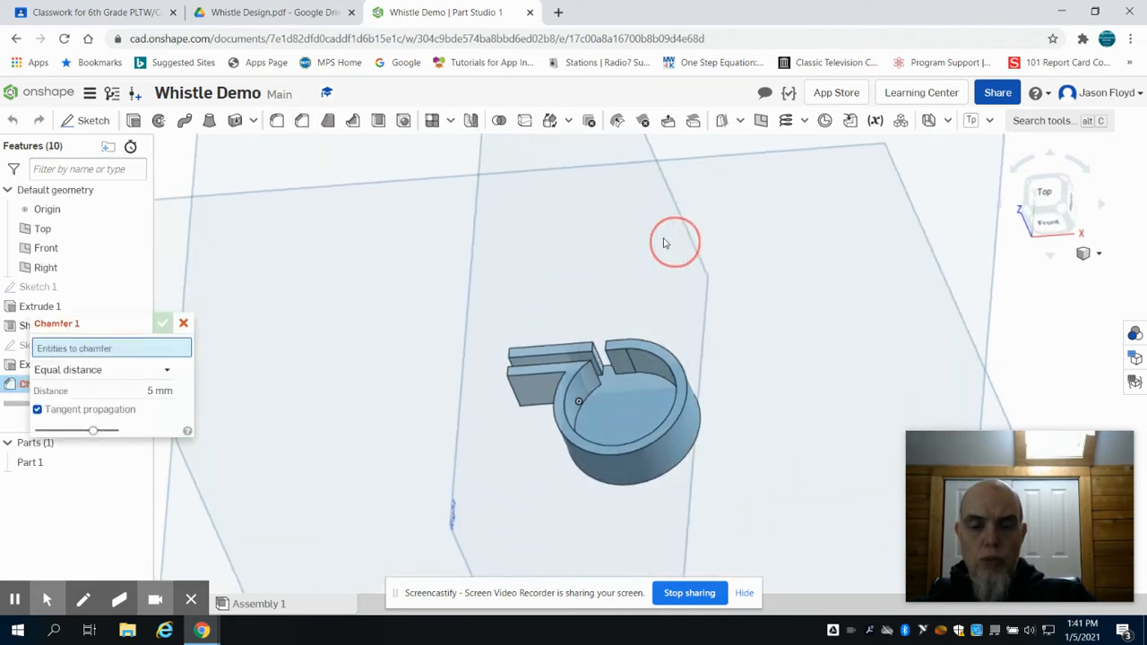
drag(674, 242, 606, 371)
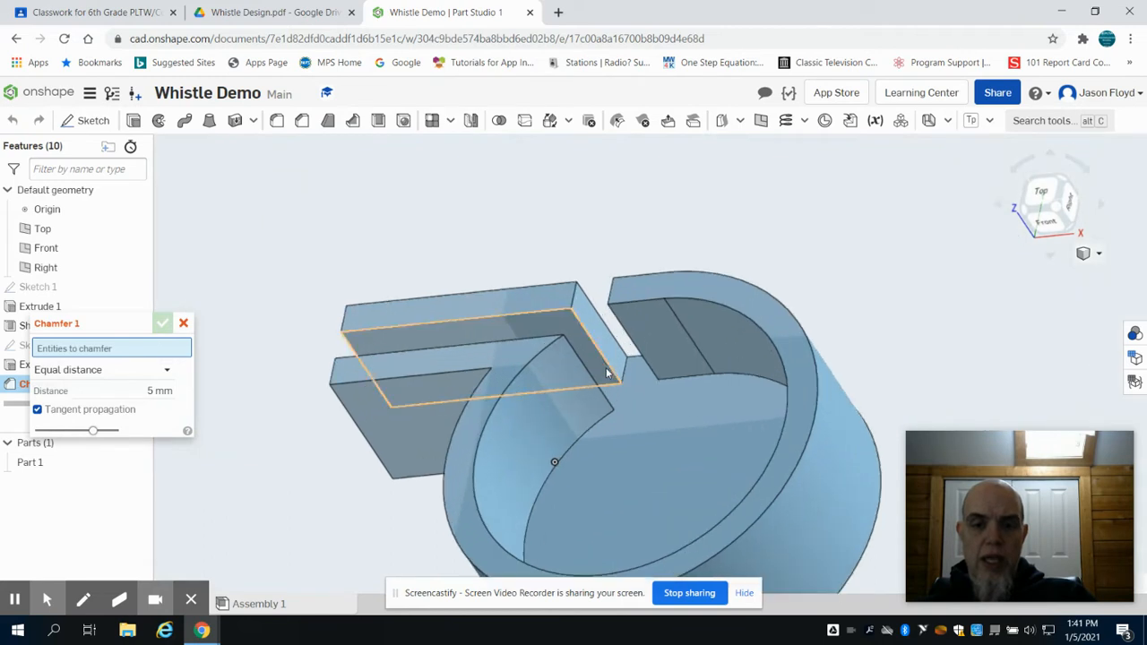
click(595, 344)
text(0.5)
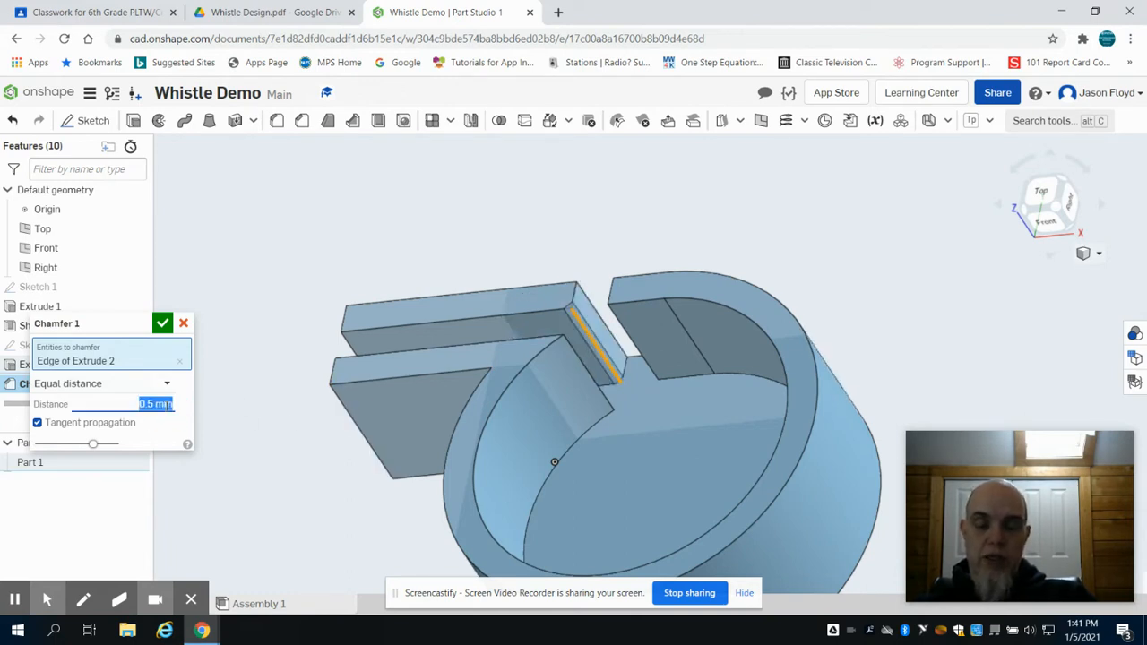
click(161, 322)
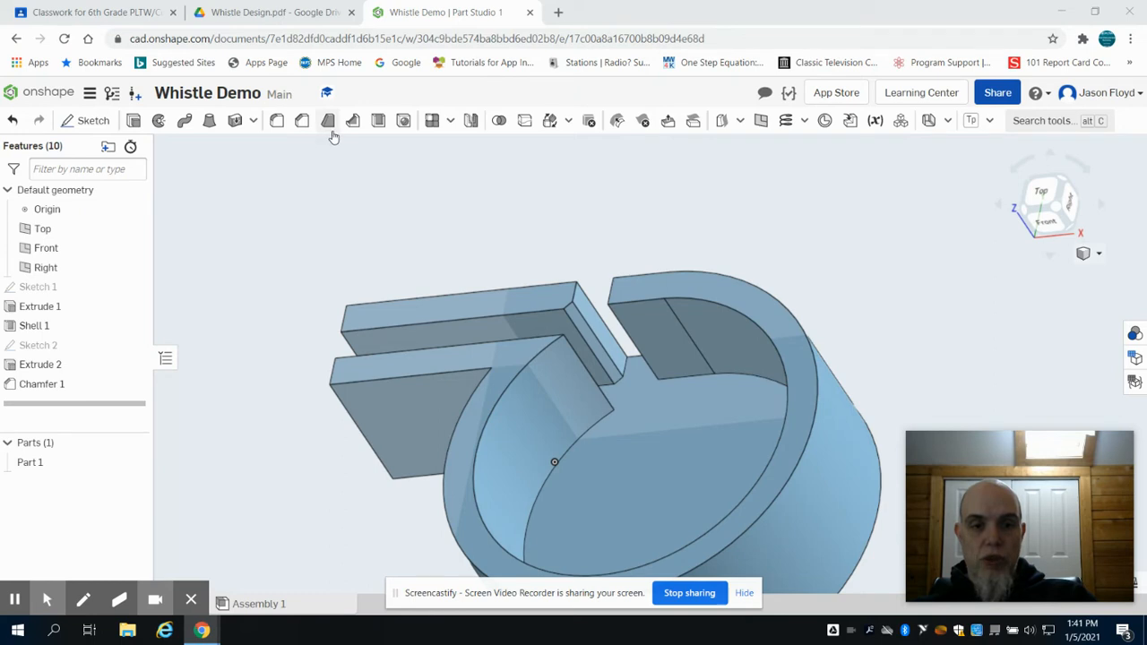
mouse_move(276, 120)
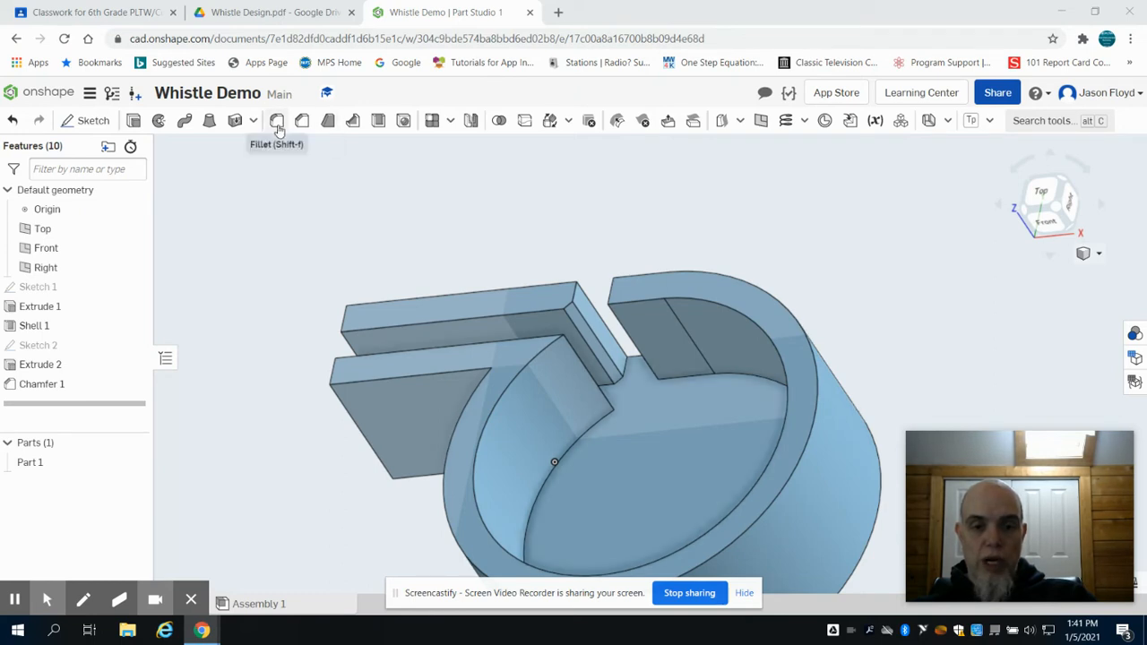
Add a 0.5 mm fillet to the mouth edge where the mouthpiece meets Shell 1
click(276, 120)
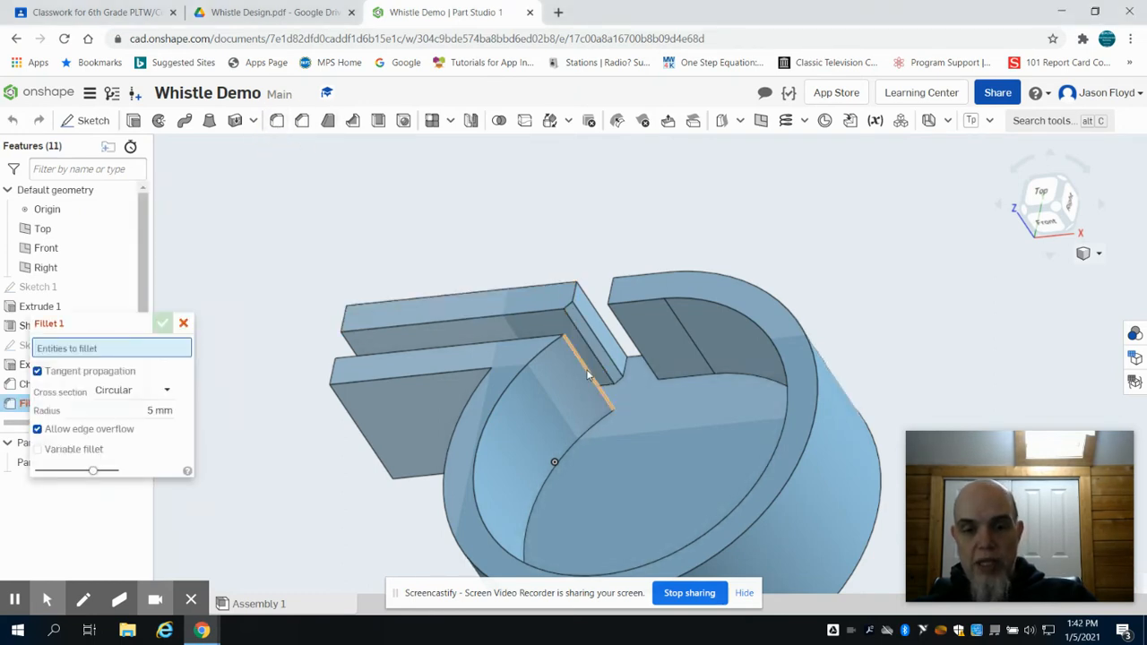
click(587, 367)
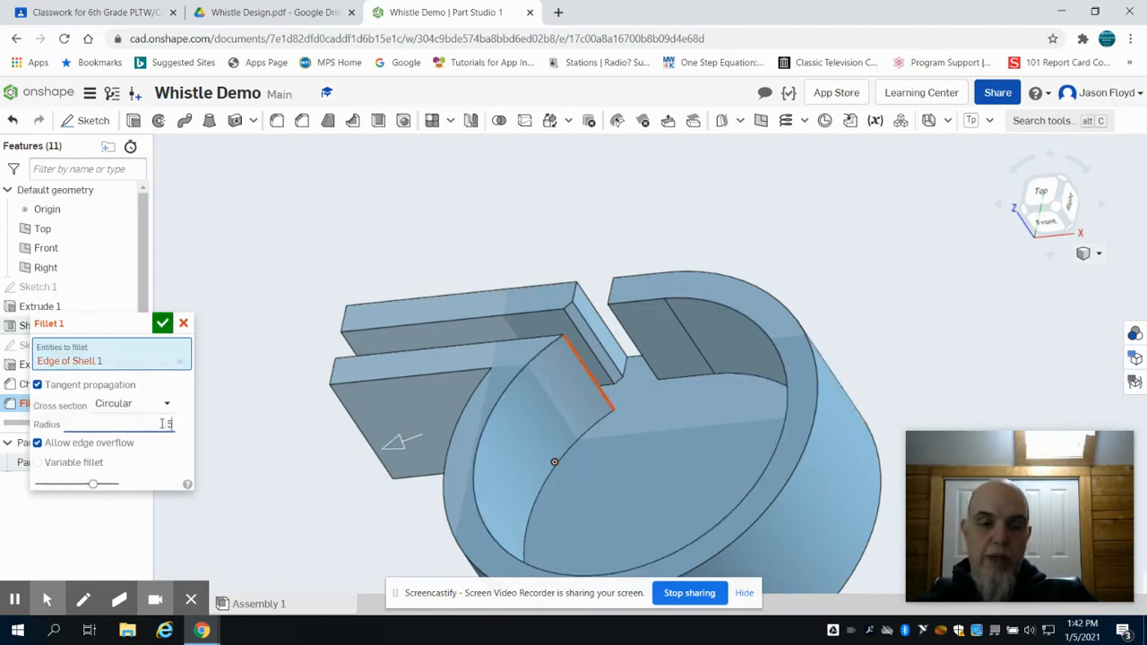
triple_click(161, 422)
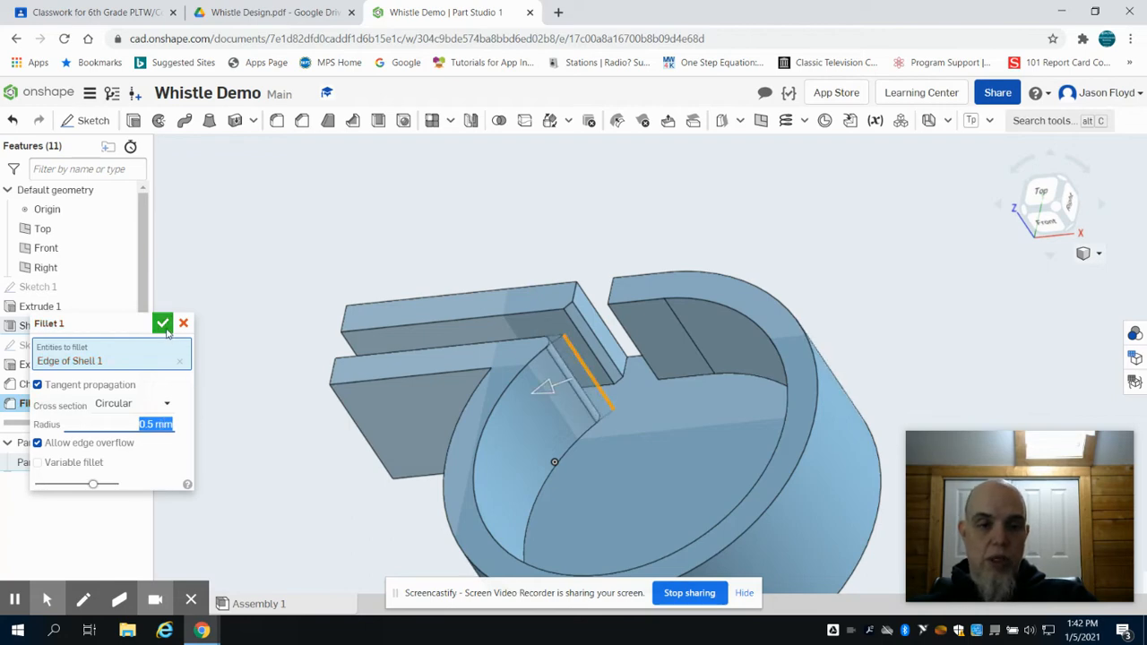
click(161, 322)
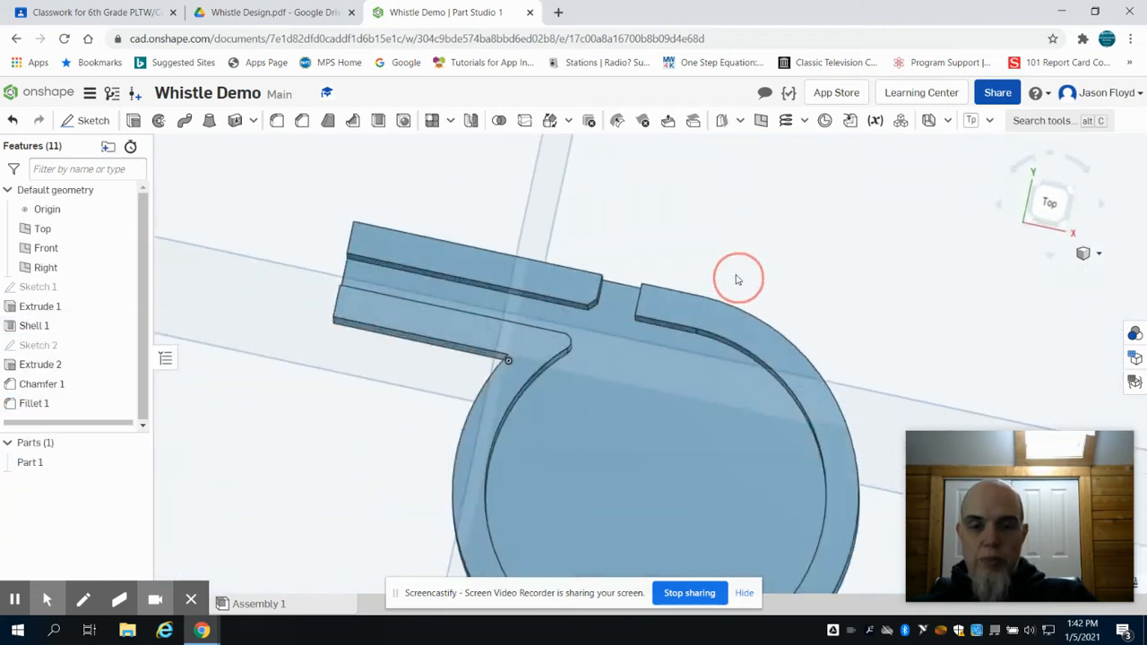
Round the four outer mouth edges with a 0.25 mm fillet (Fillet 2)
drag(739, 277, 740, 258)
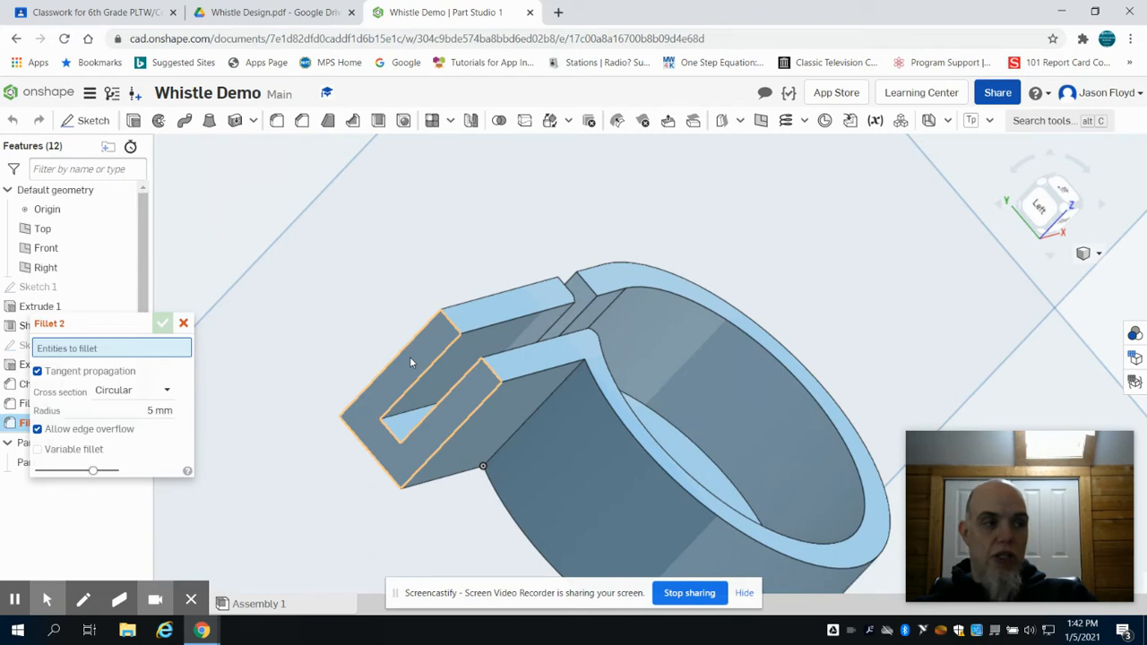
click(421, 376)
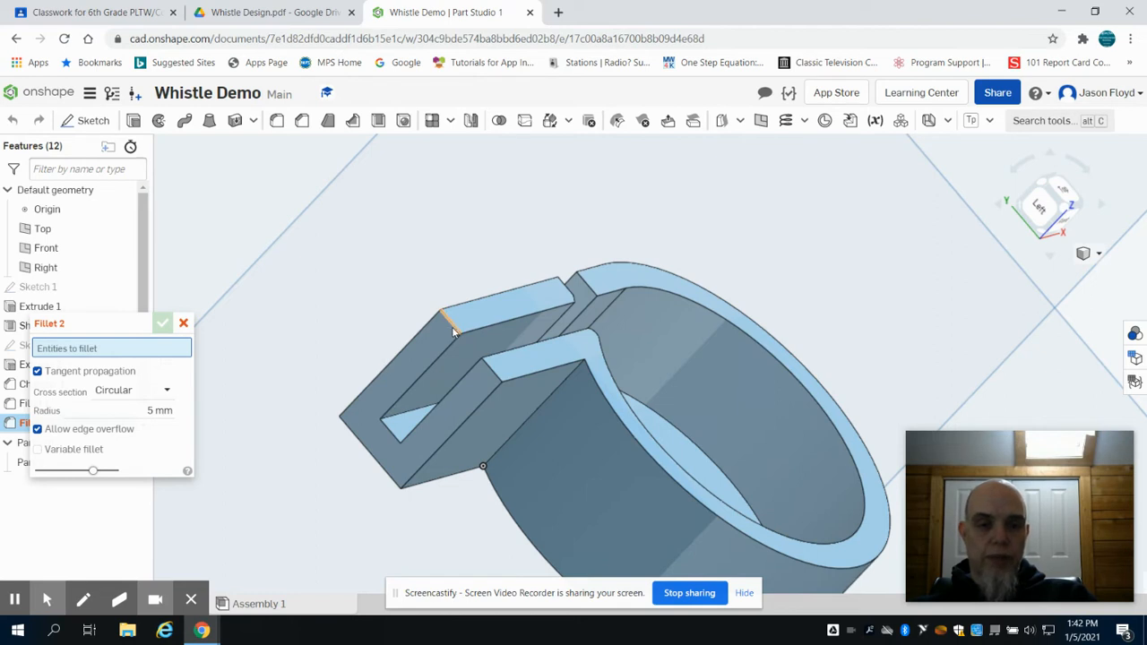
triple_click(160, 408)
text(25)
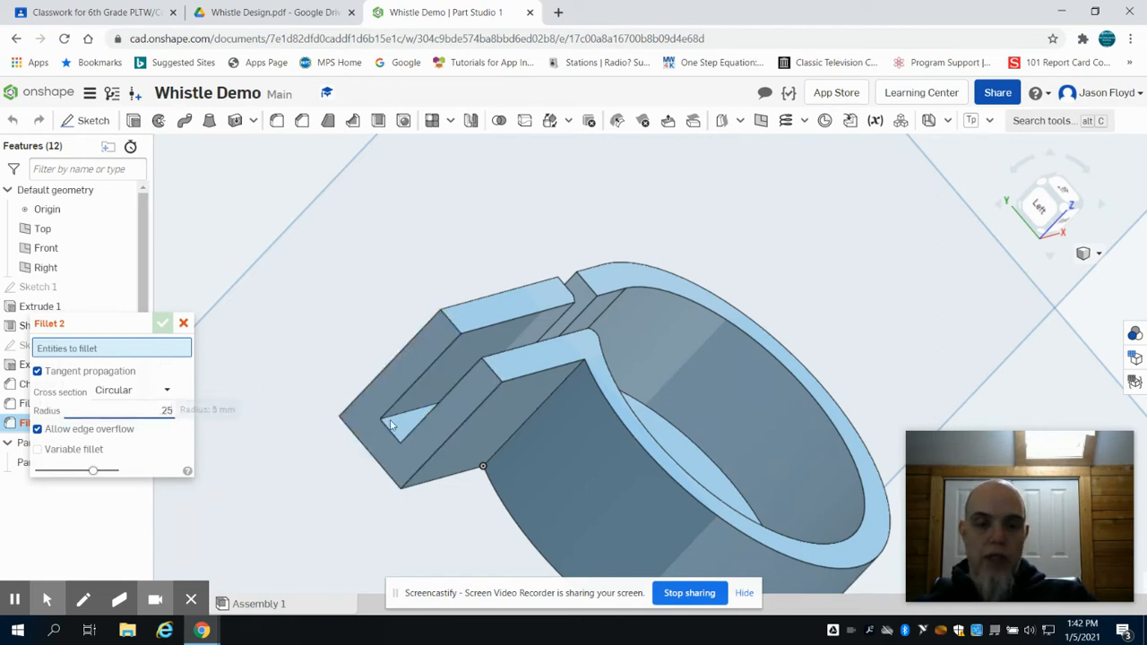
click(421, 385)
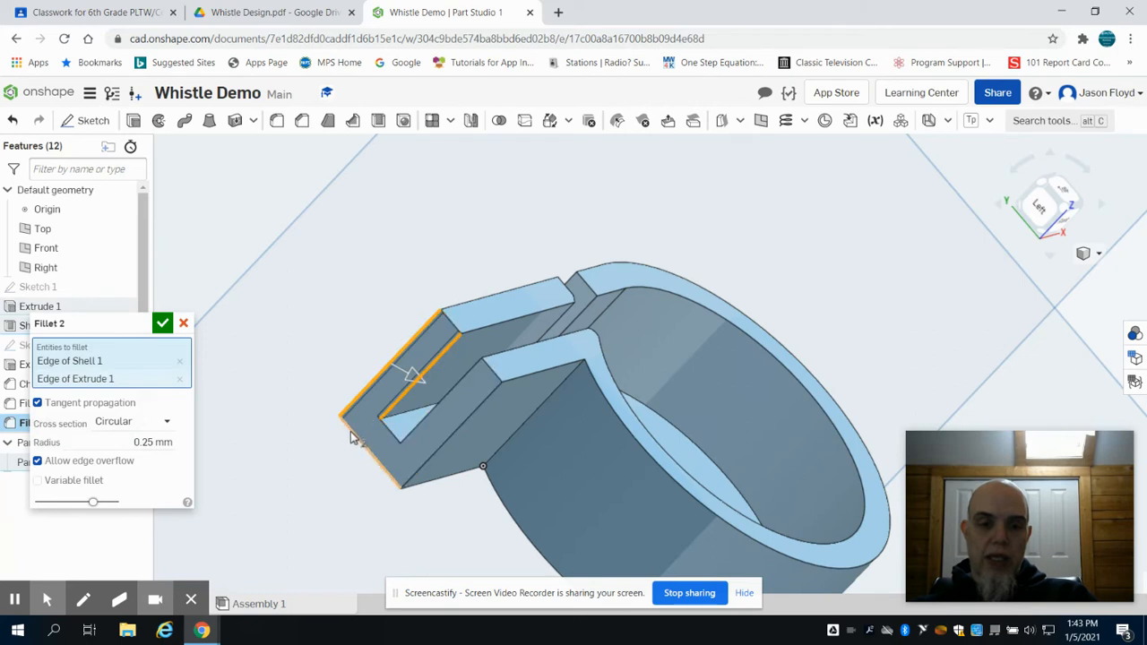
click(395, 439)
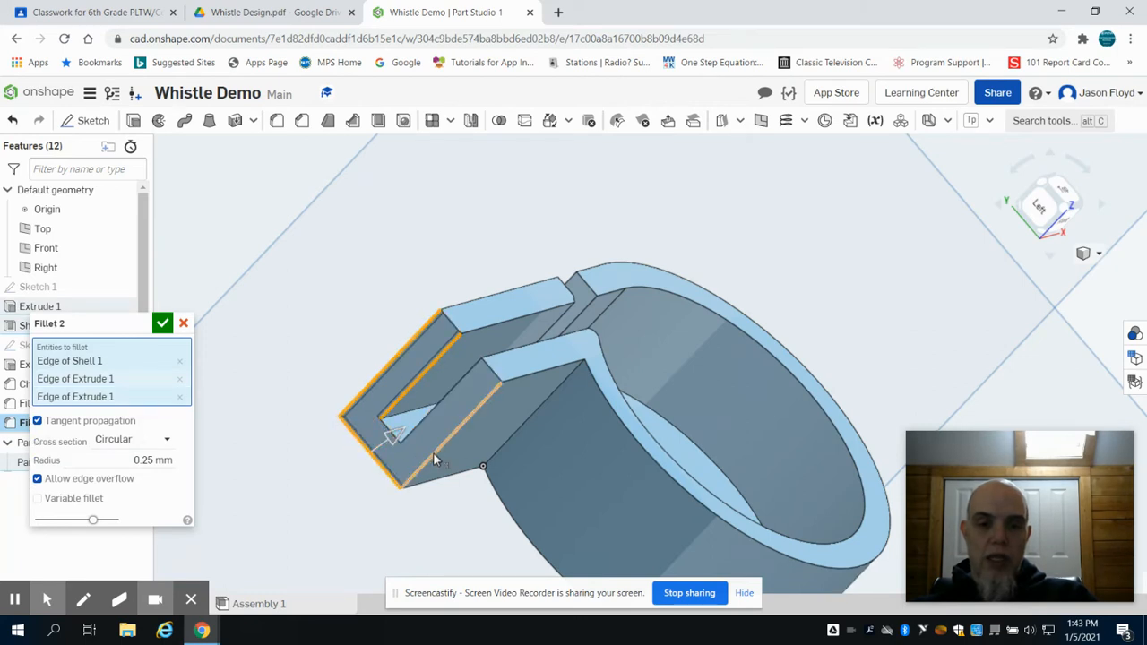
click(488, 370)
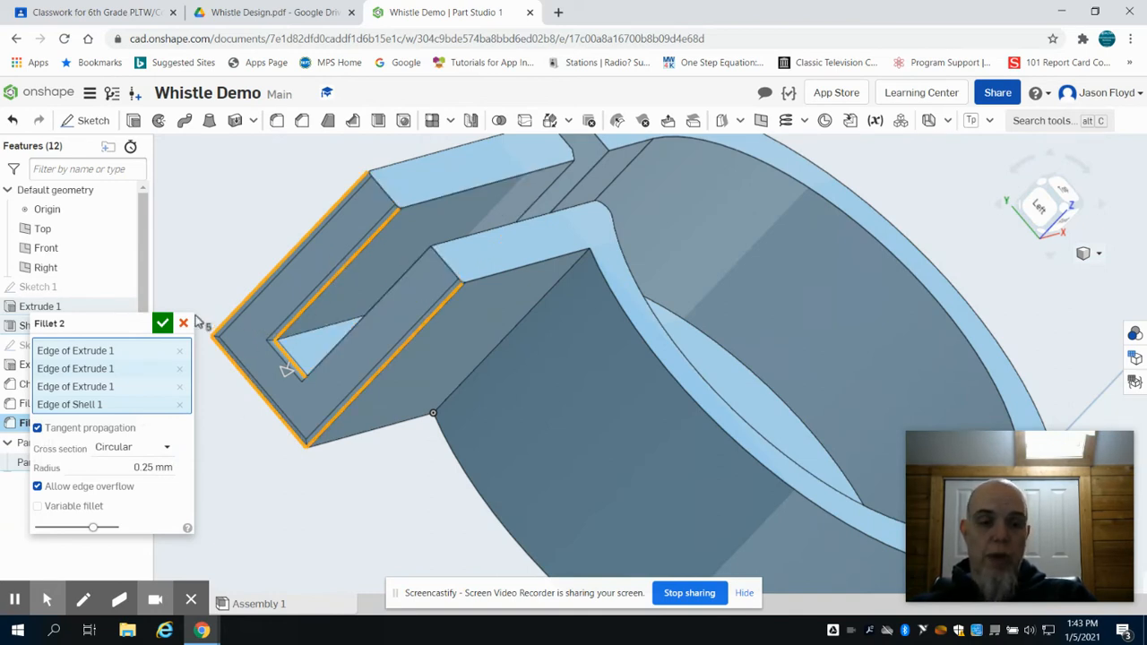
click(161, 322)
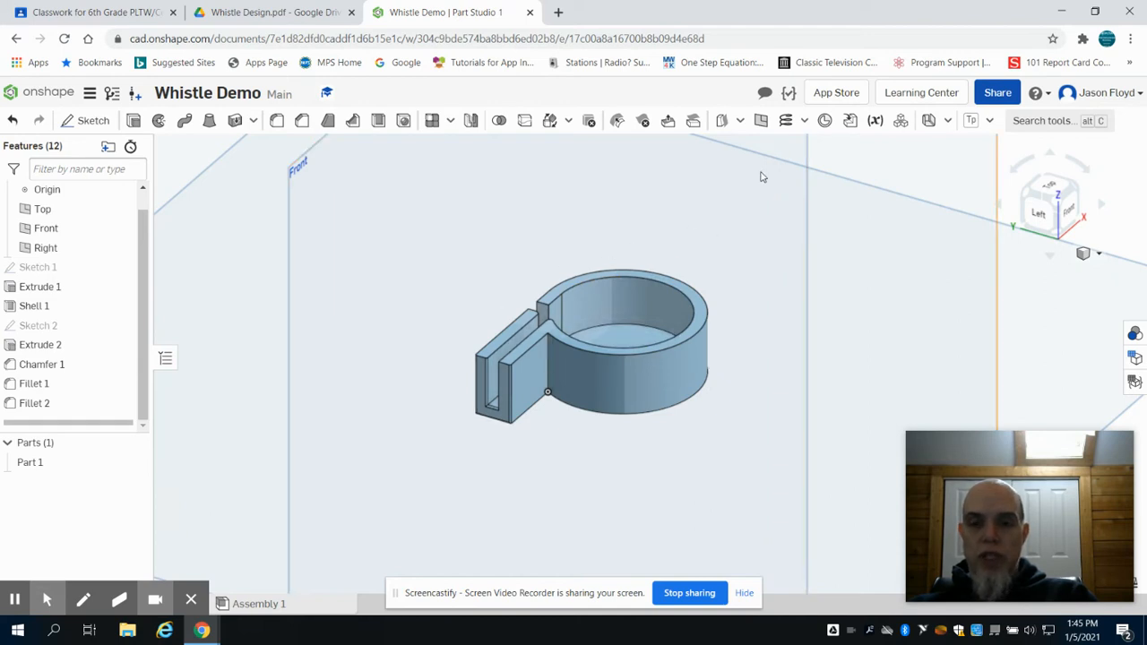
mouse_move(759, 120)
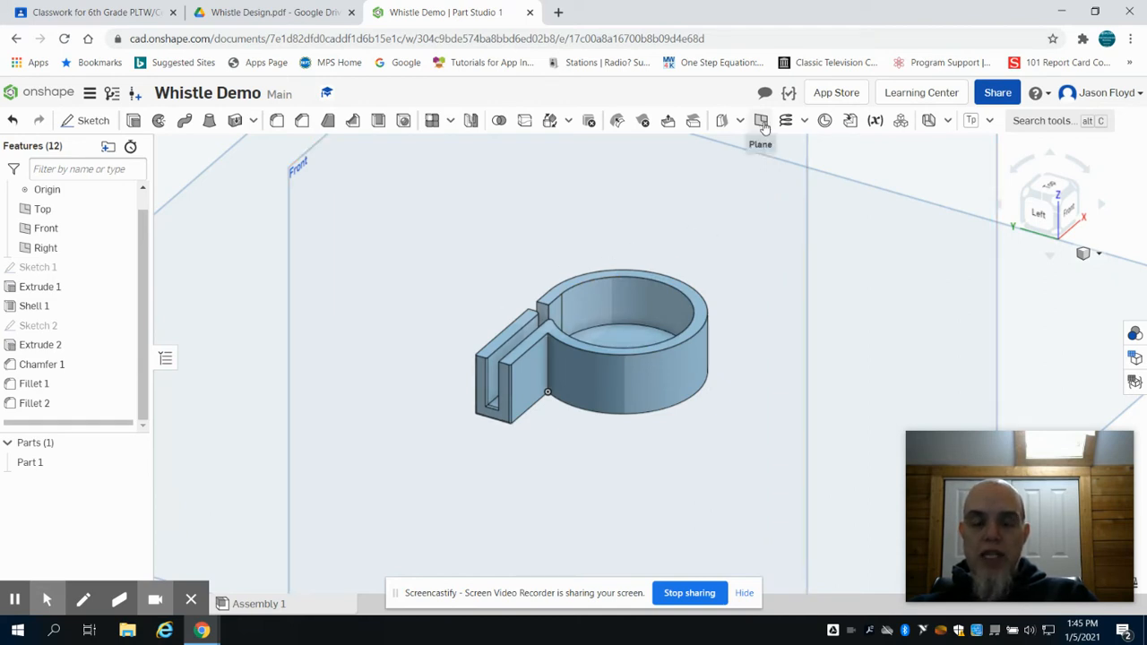
Create Plane 1 offset 5 mm from Shell 1's inner chamber face
click(760, 120)
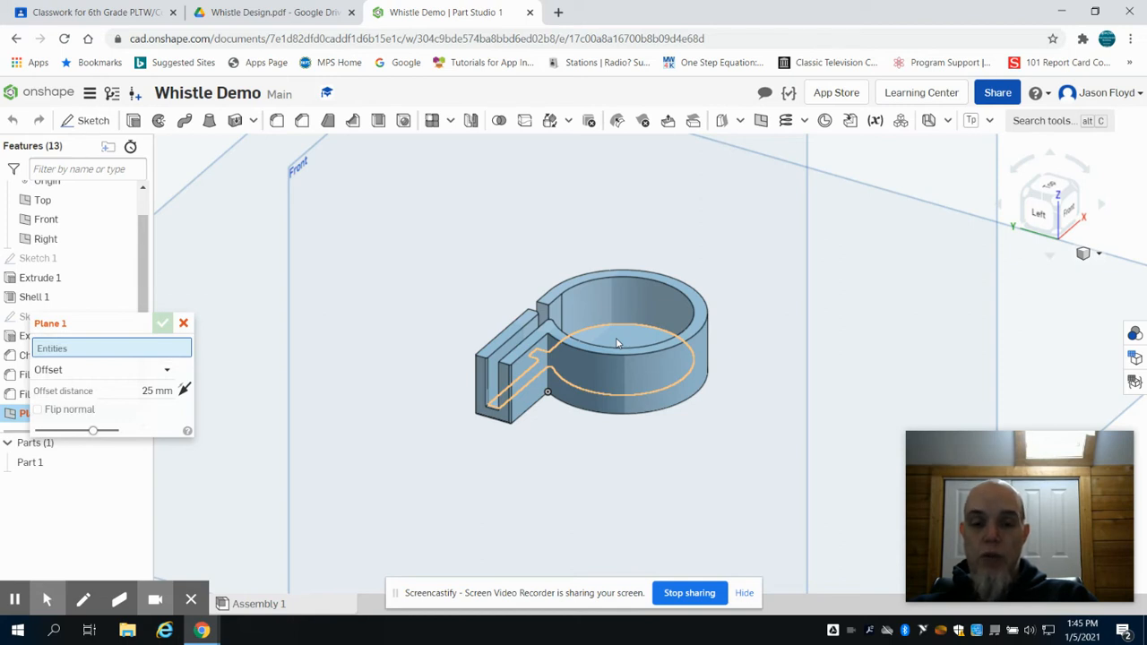
click(618, 340)
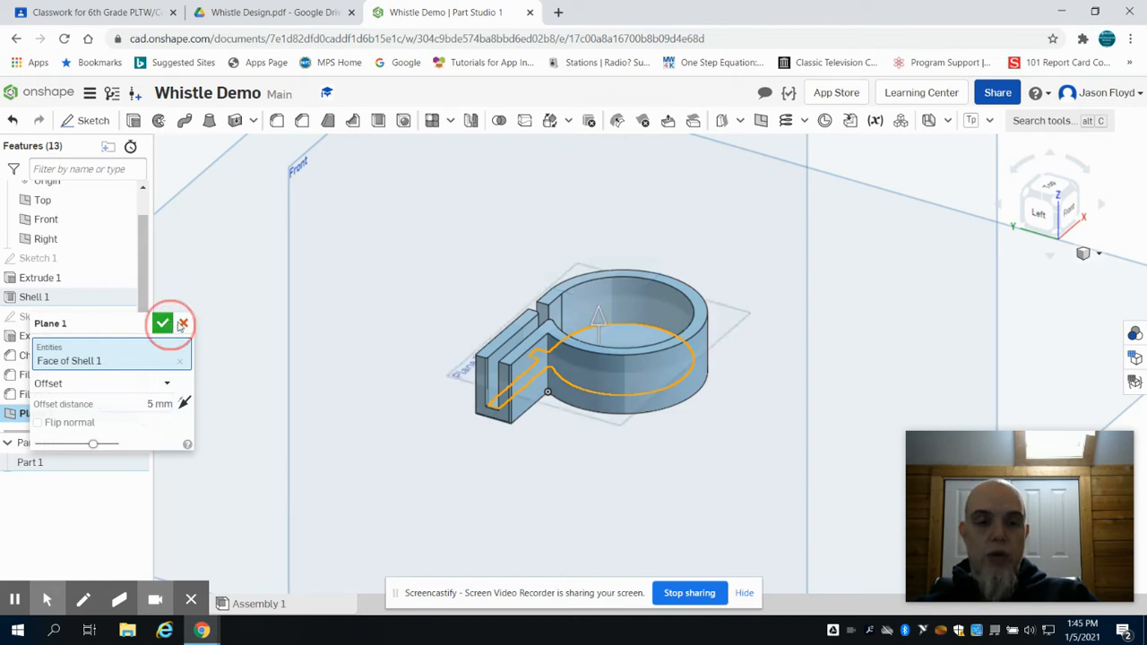
click(161, 322)
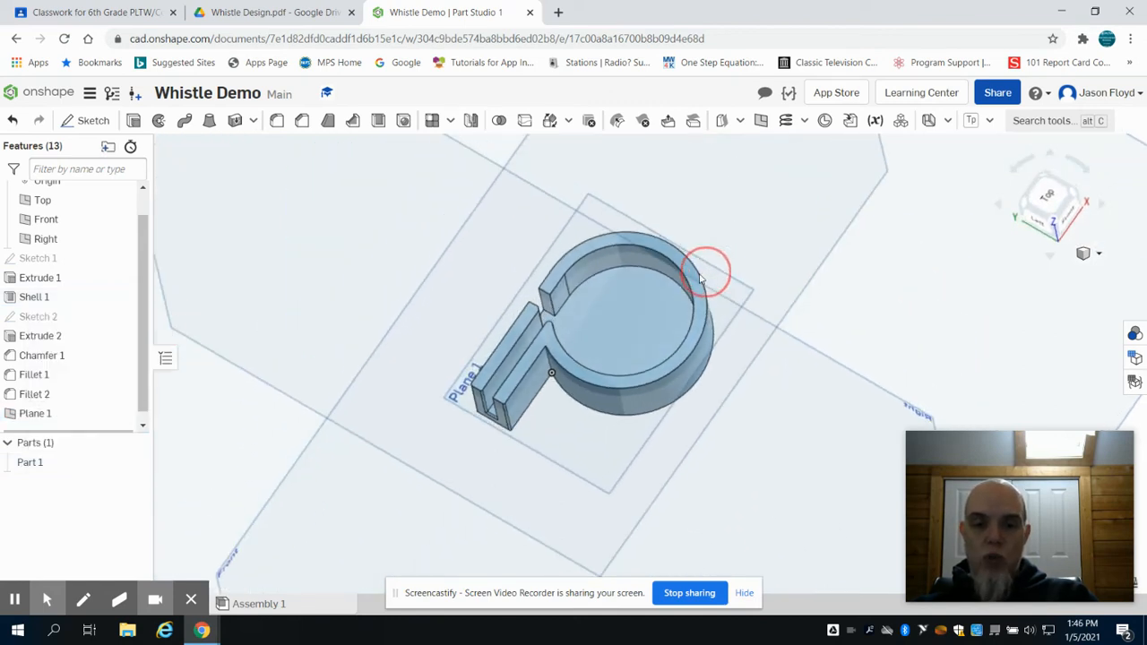
drag(707, 269, 690, 273)
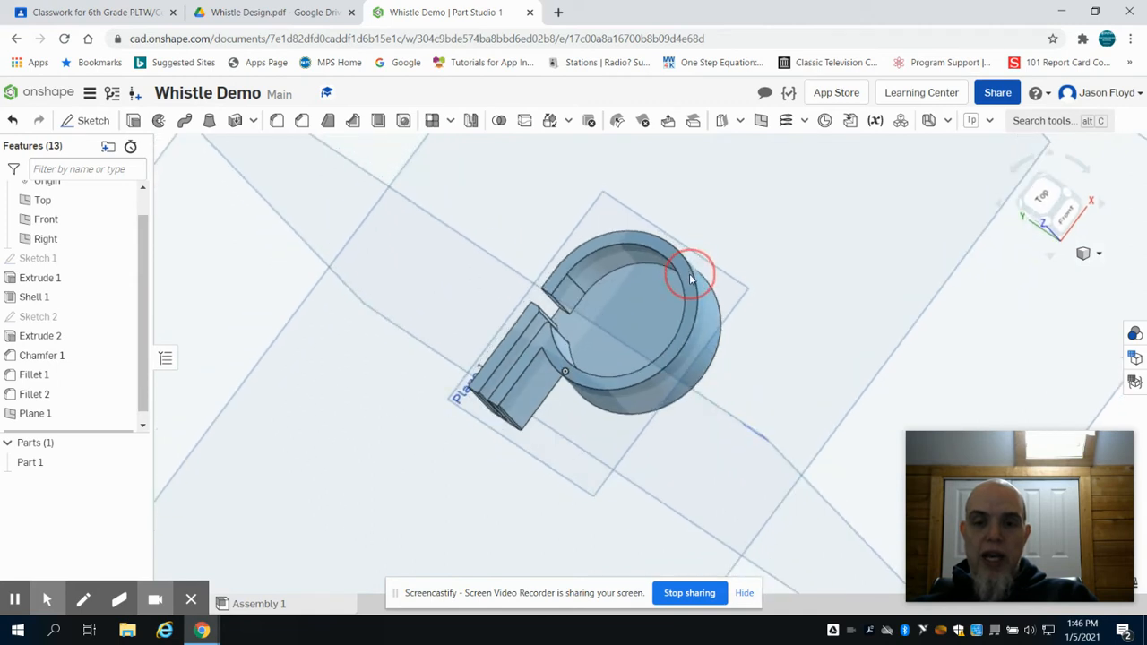
click(690, 273)
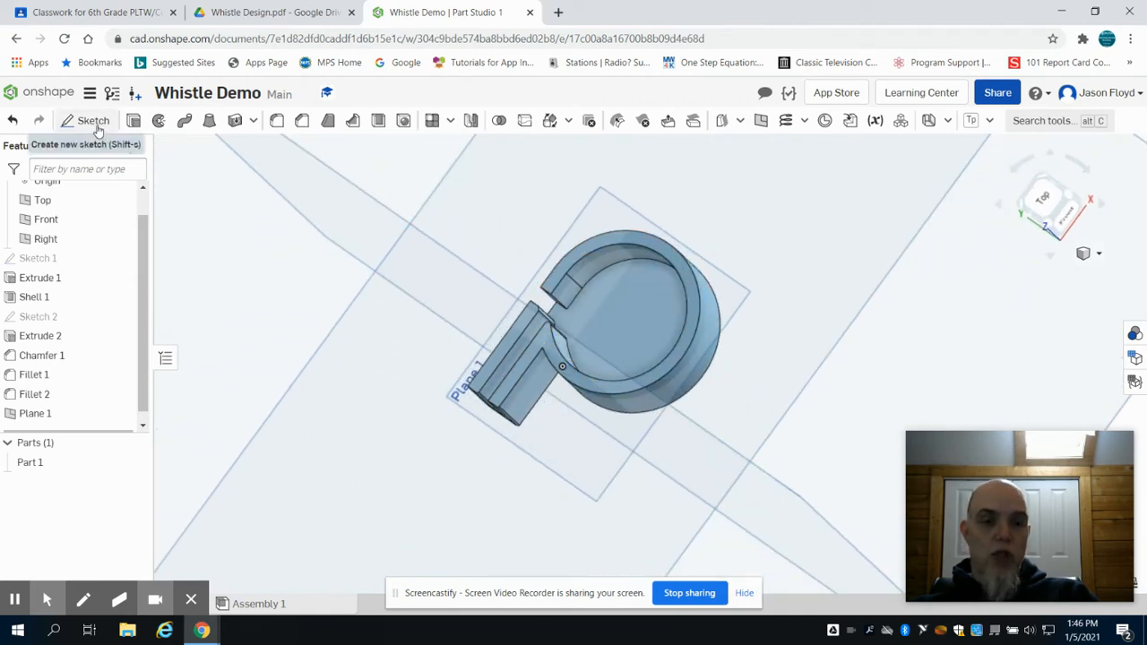
Sketch a 10 mm vertical line and arc half-circle profile on Plane 1 at the chamber centre
click(93, 120)
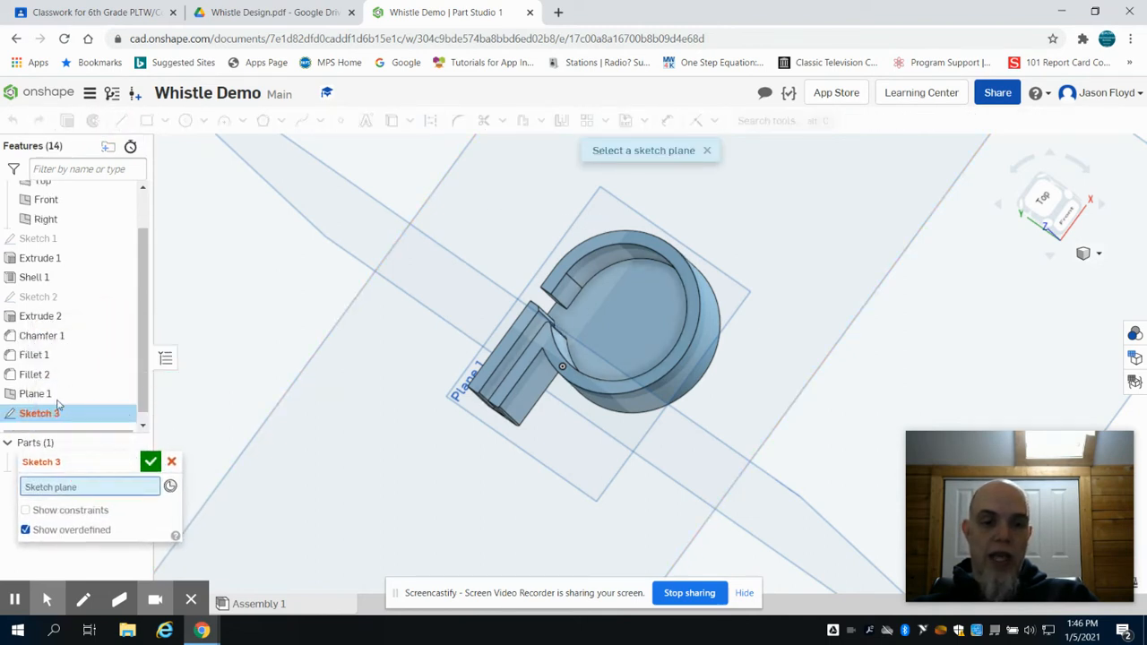
click(36, 395)
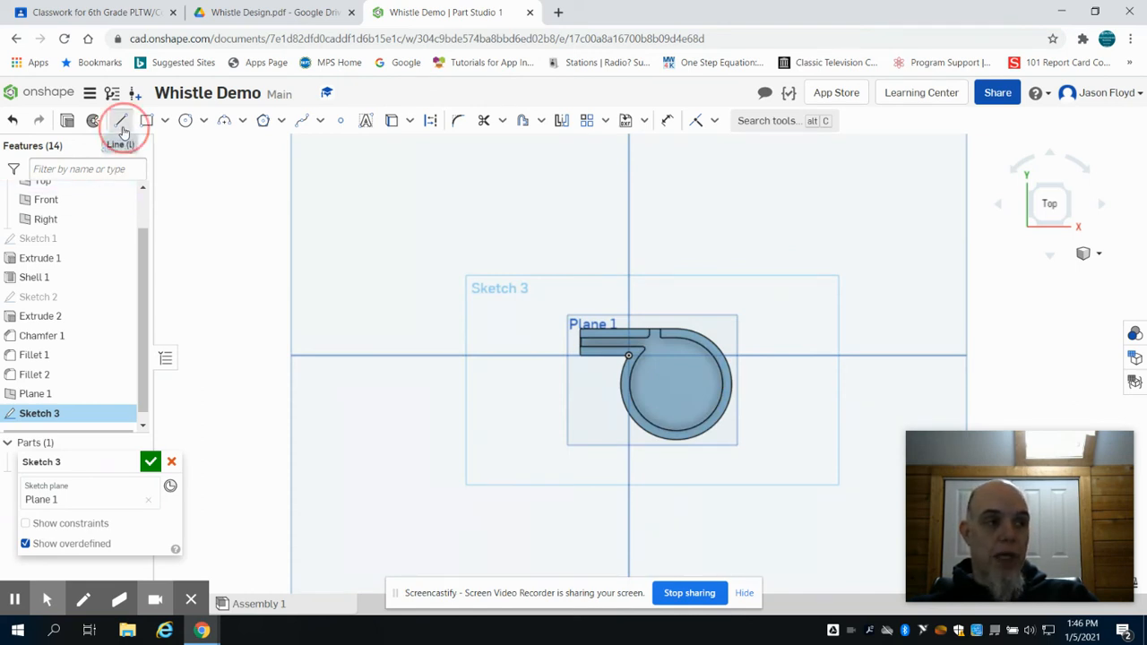
click(122, 120)
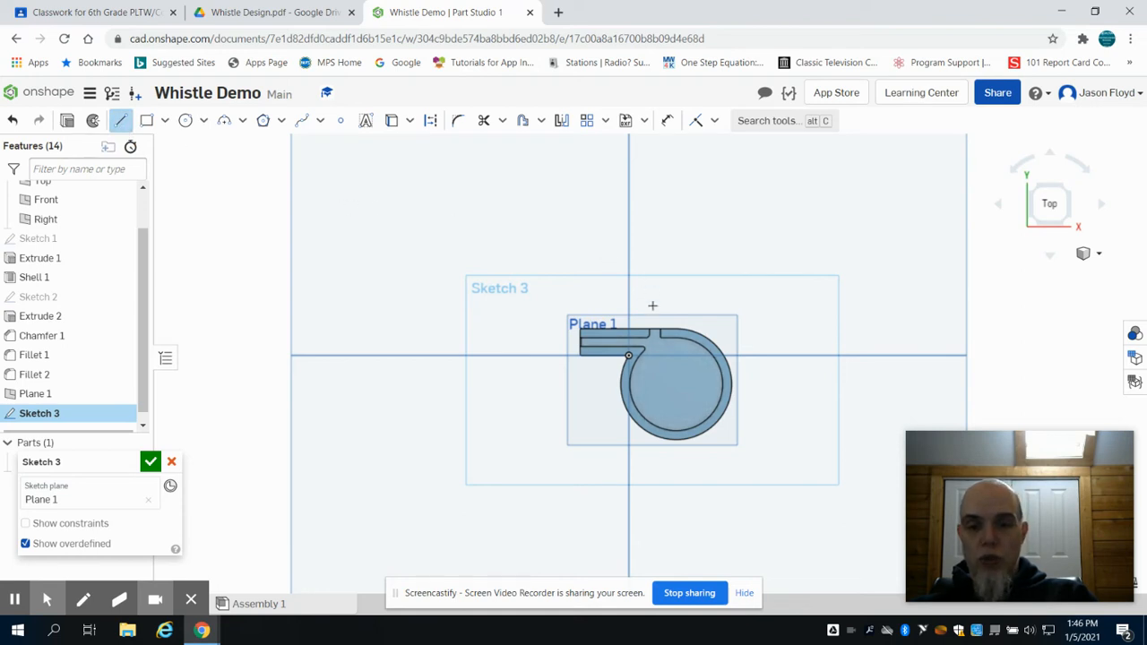
mouse_move(678, 401)
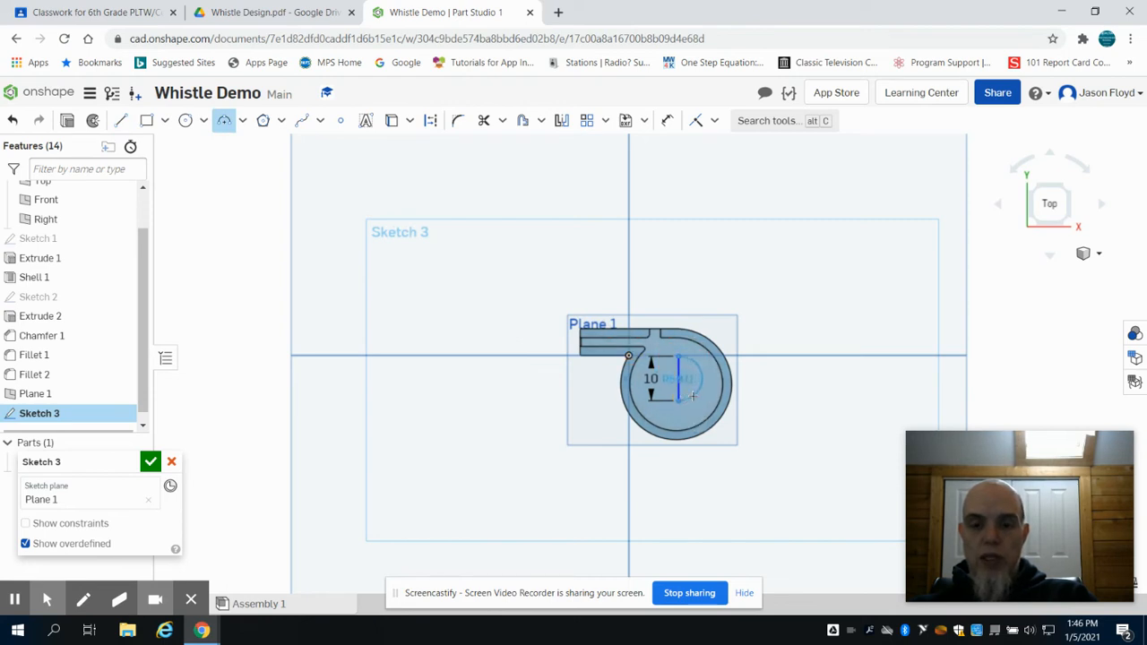
double_click(653, 376)
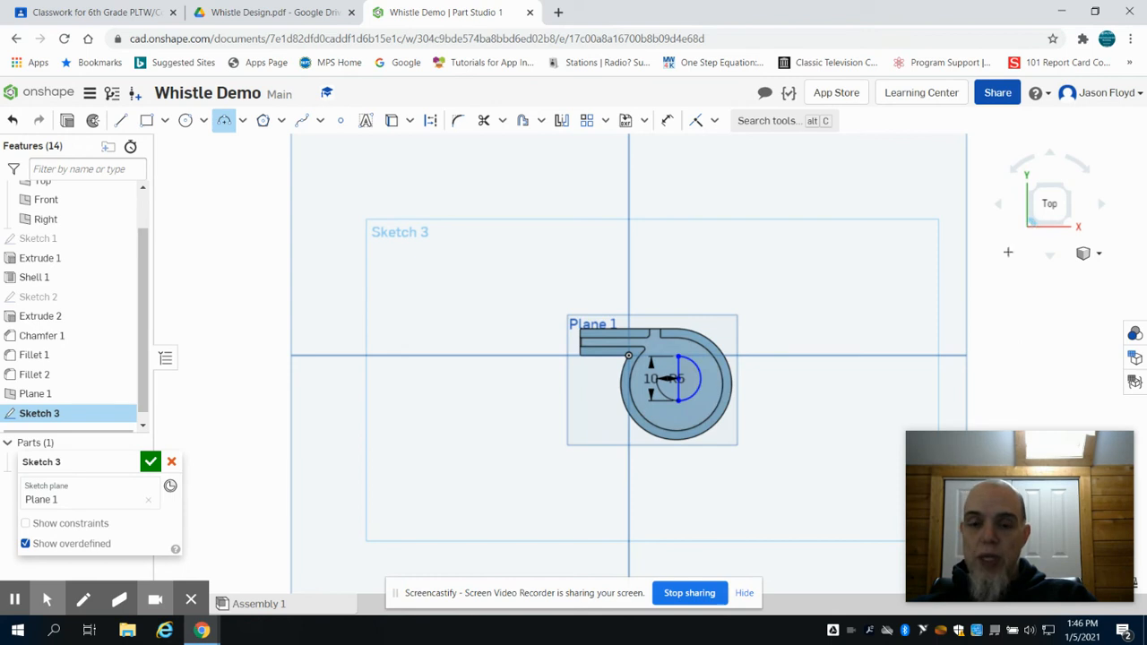
mouse_move(140, 158)
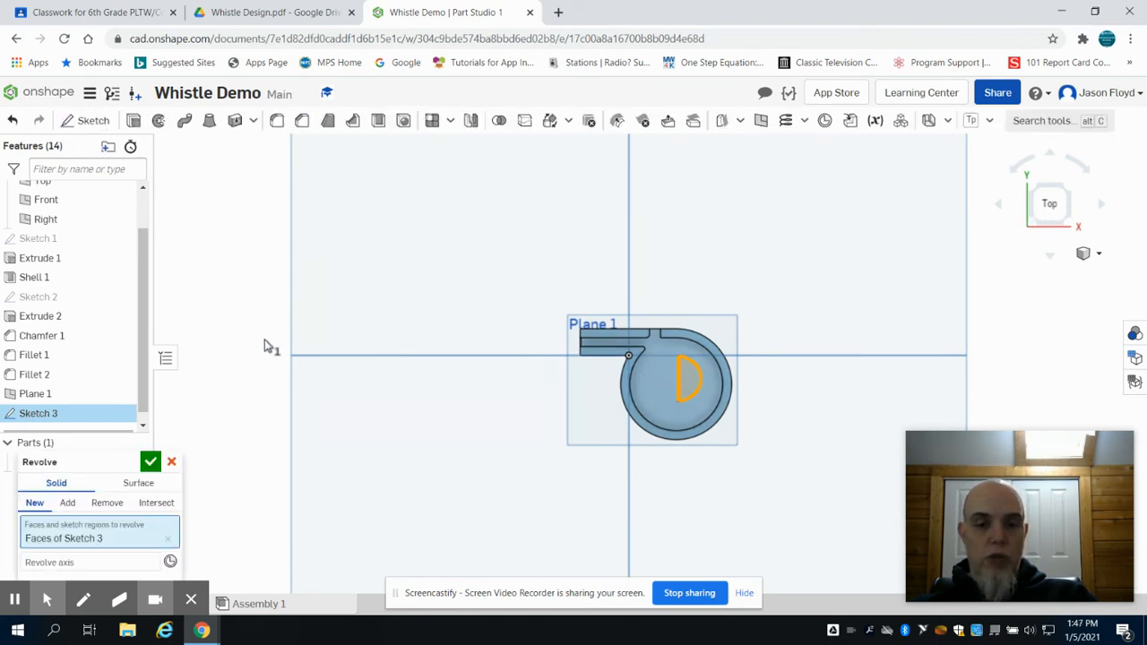
Revolve the half-circle fully about its vertical line to create a ball as Part 2
click(150, 462)
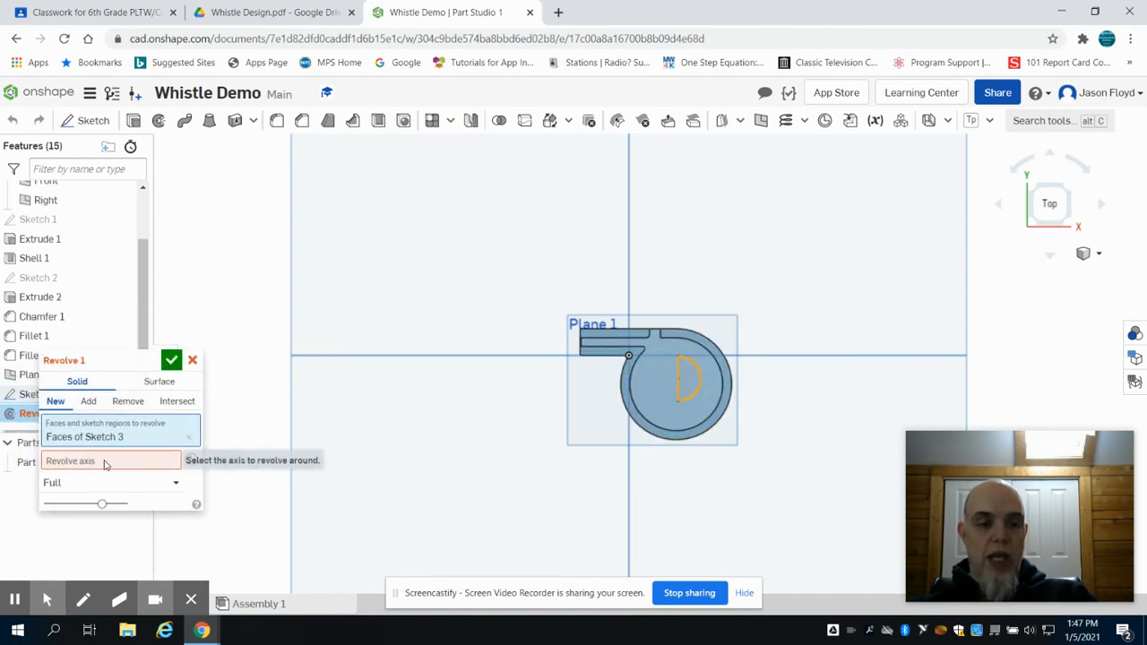
click(679, 386)
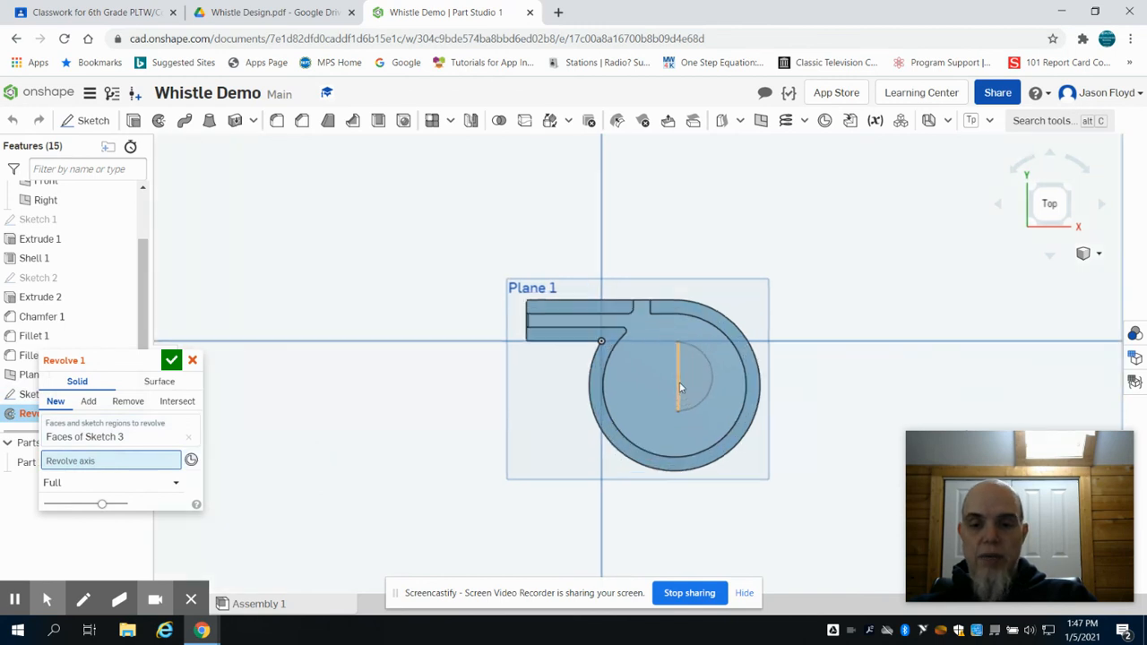
click(678, 376)
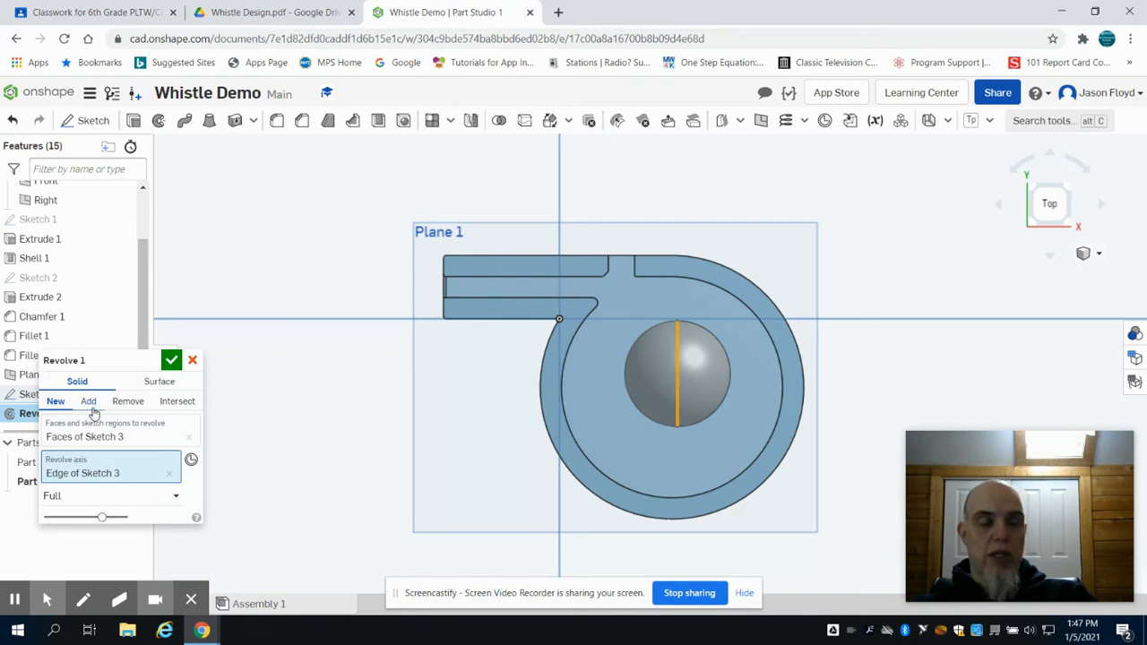
click(172, 359)
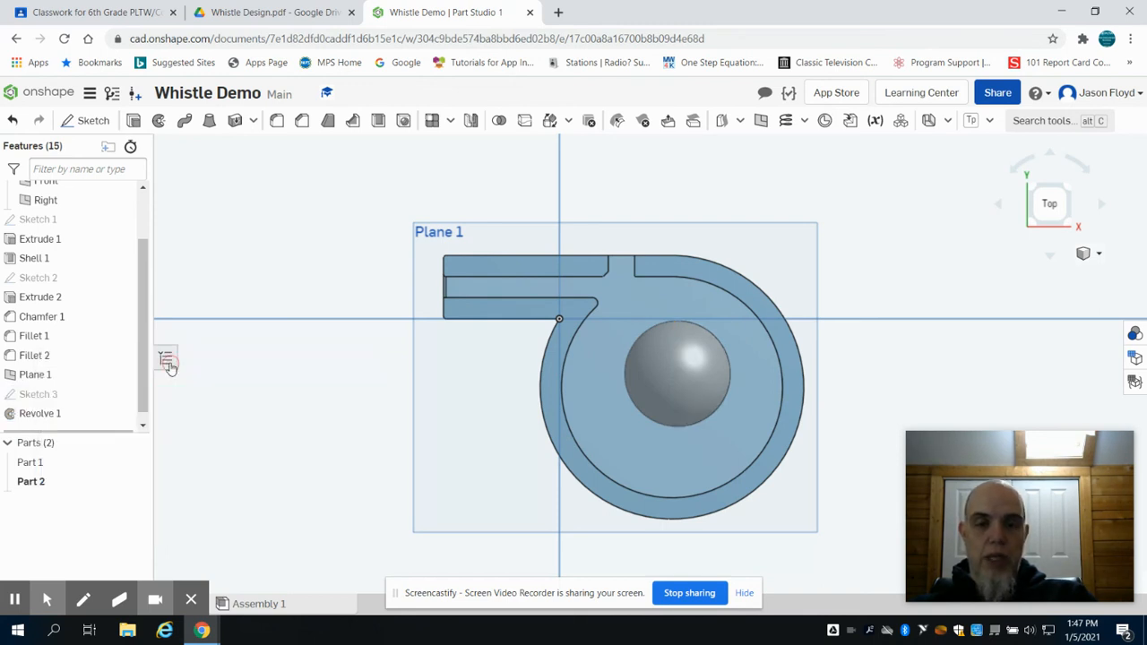
drag(616, 376, 895, 326)
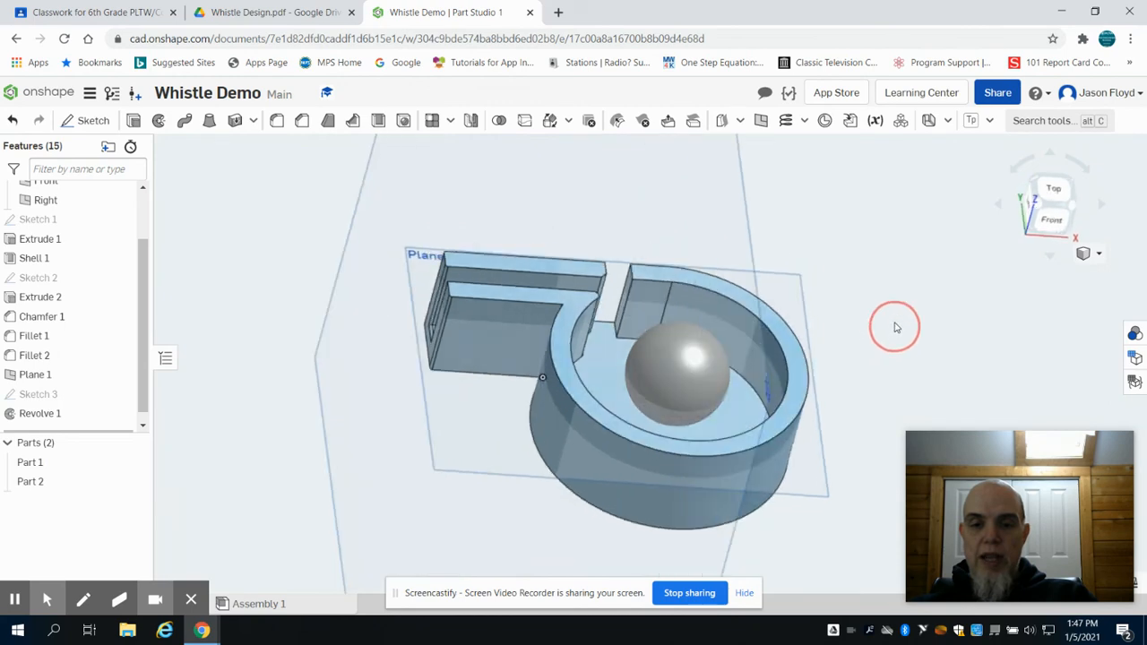
drag(896, 326, 823, 297)
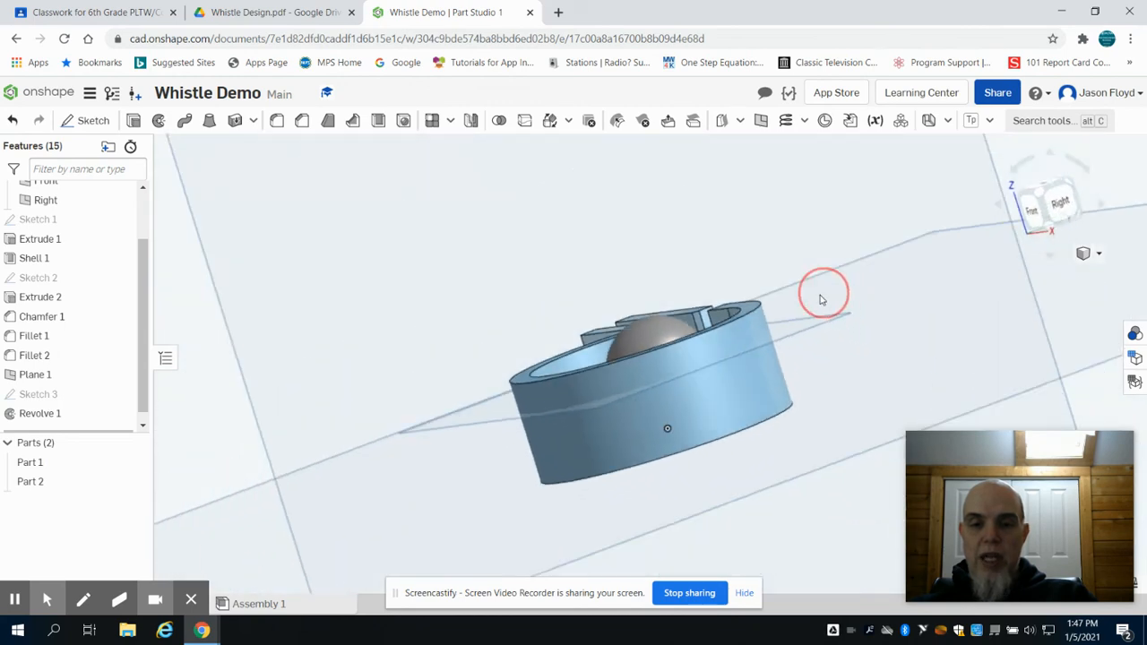
drag(820, 296, 856, 336)
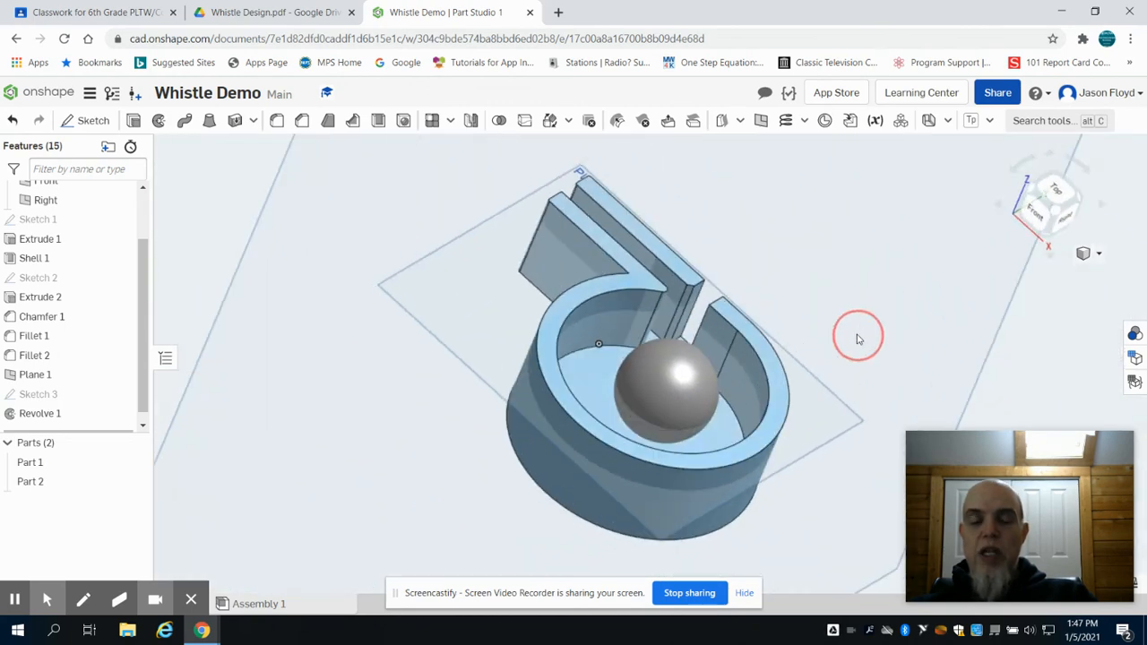